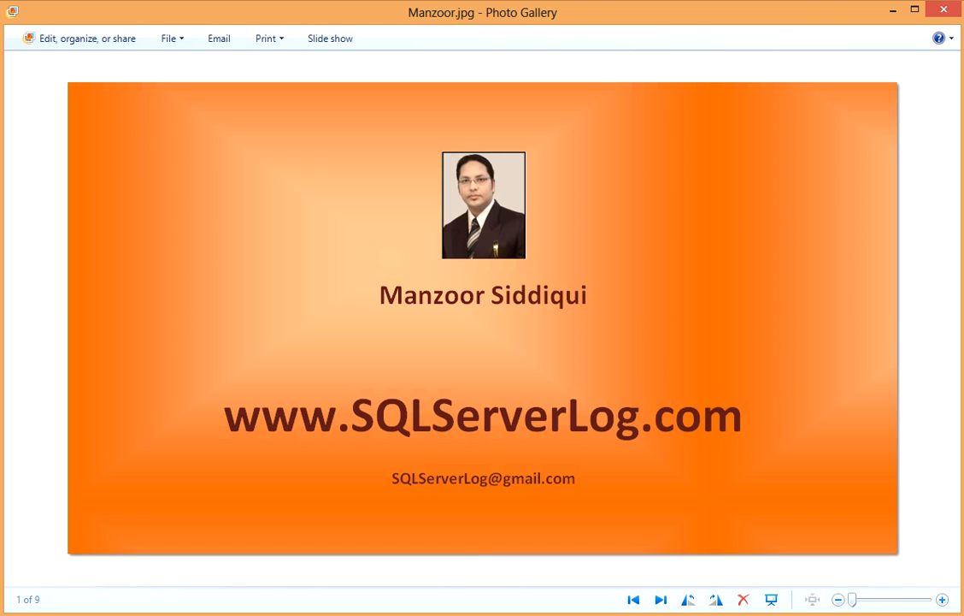
Open 01_DataStructure.jpg showing the database, its files, extents and pages.
{"action": "left_click", "coordinate": [661, 599]}
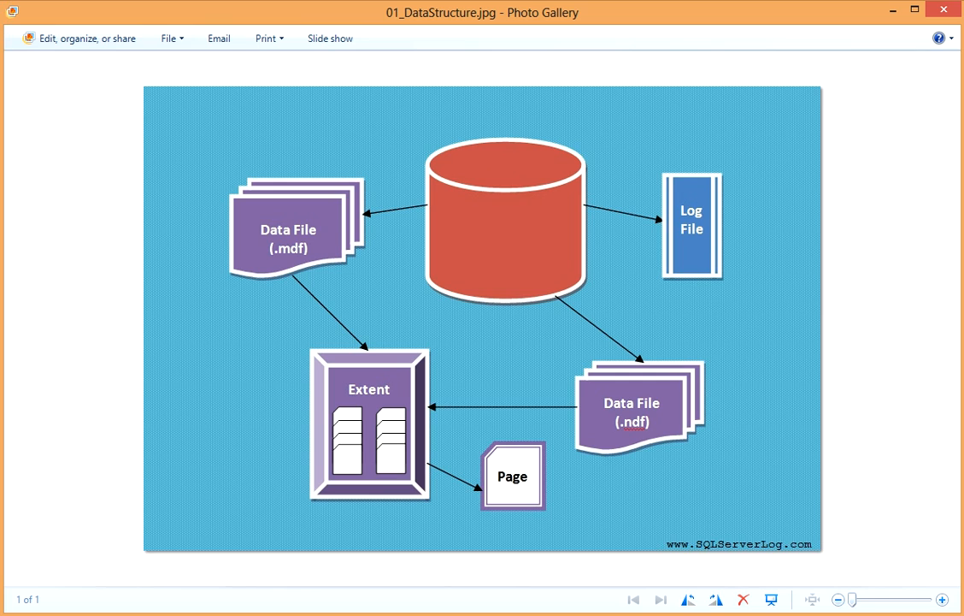
{"action": "mouse_move", "coordinate": [503, 180]}
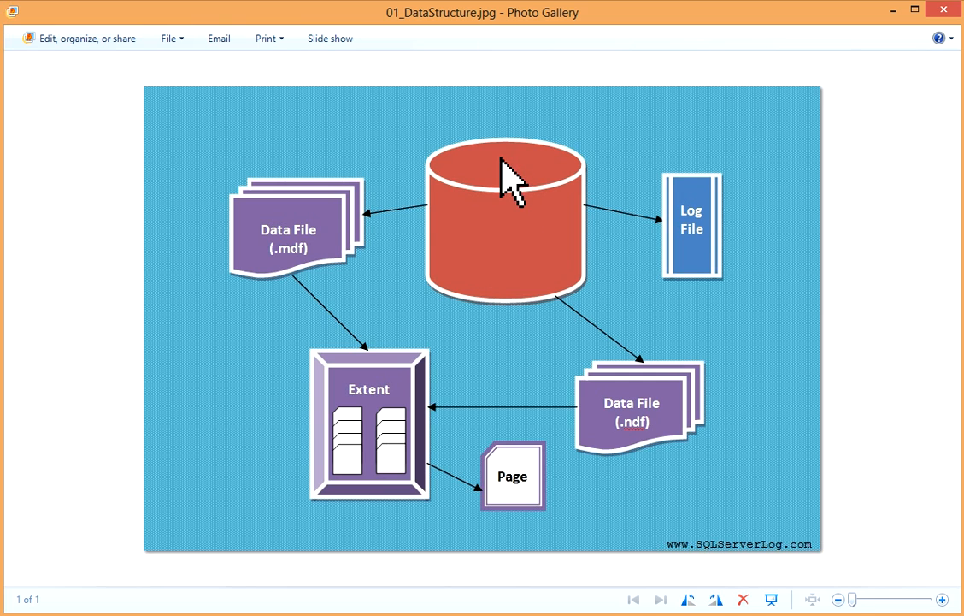
{"action": "mouse_move", "coordinate": [481, 282]}
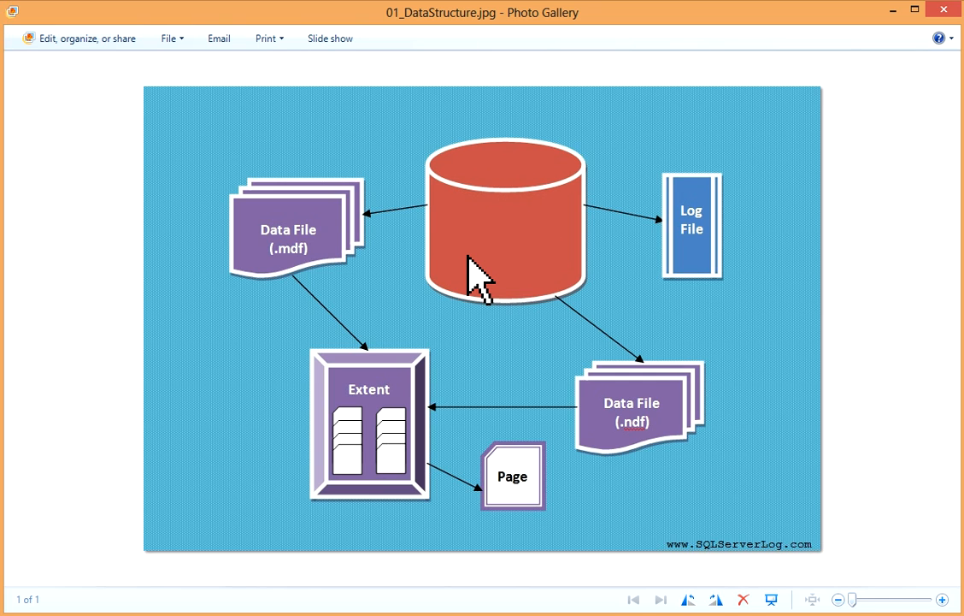
{"action": "mouse_move", "coordinate": [298, 265]}
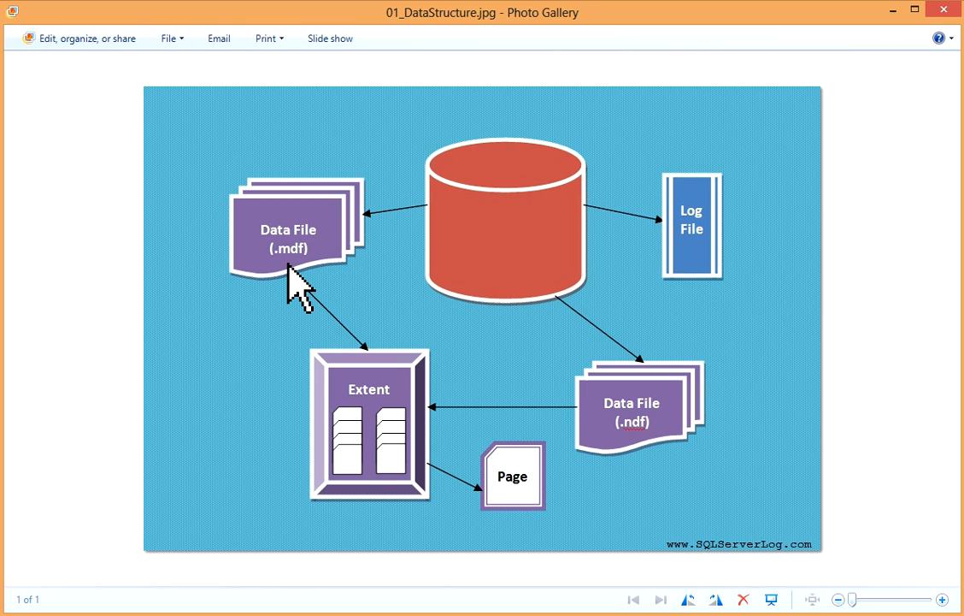
{"action": "mouse_move", "coordinate": [706, 269]}
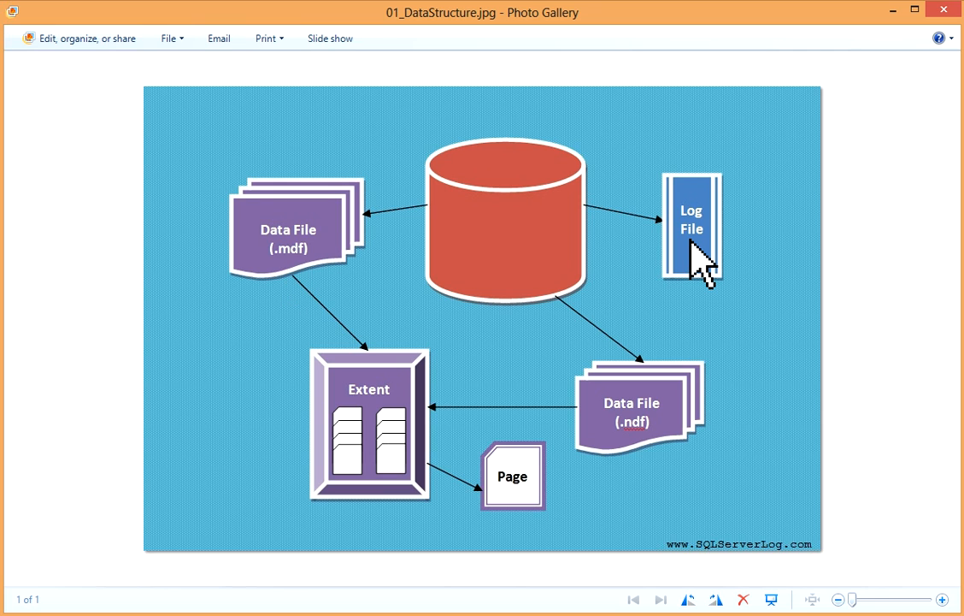
{"action": "mouse_move", "coordinate": [679, 448]}
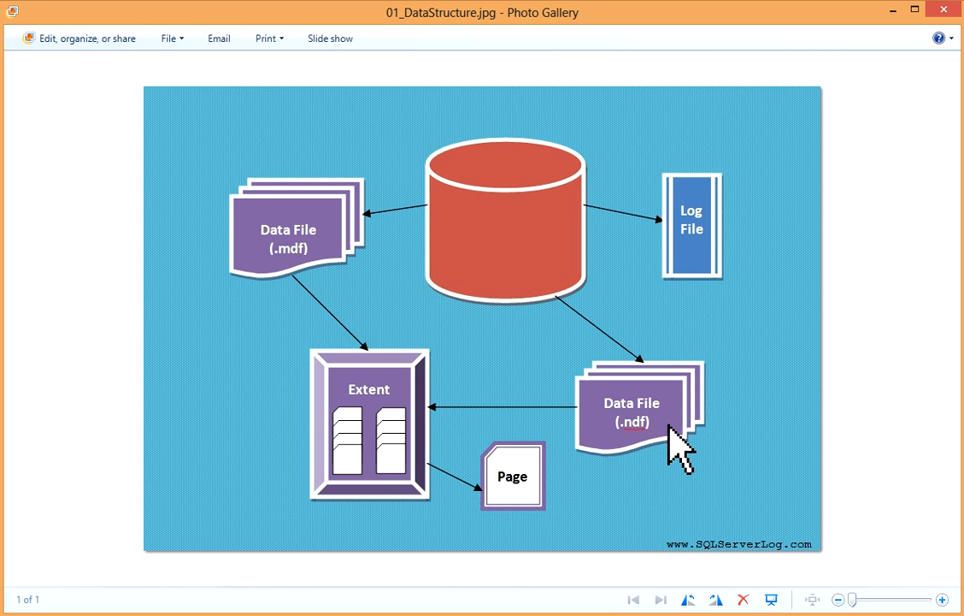
{"action": "mouse_move", "coordinate": [419, 440]}
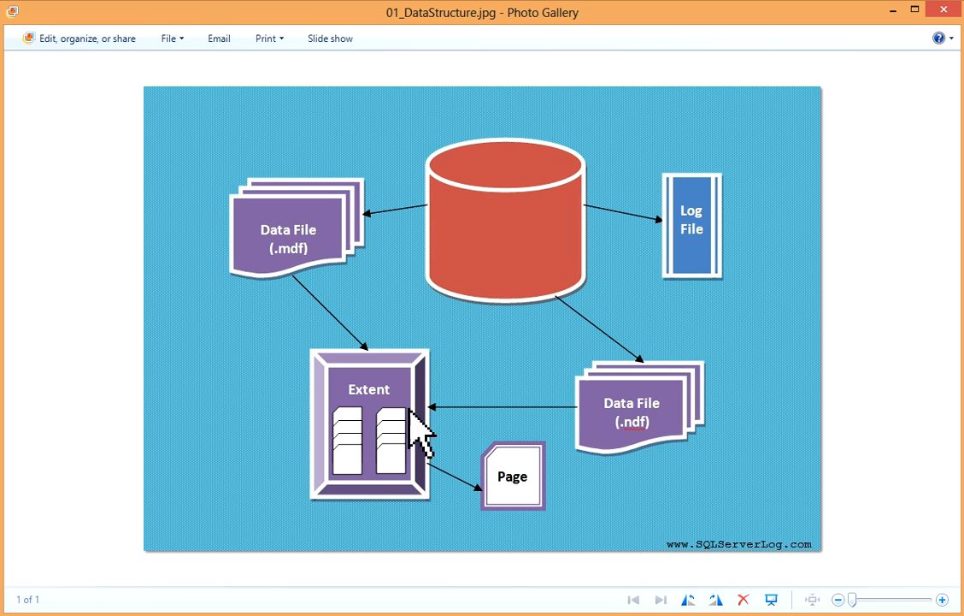
{"action": "mouse_move", "coordinate": [293, 286]}
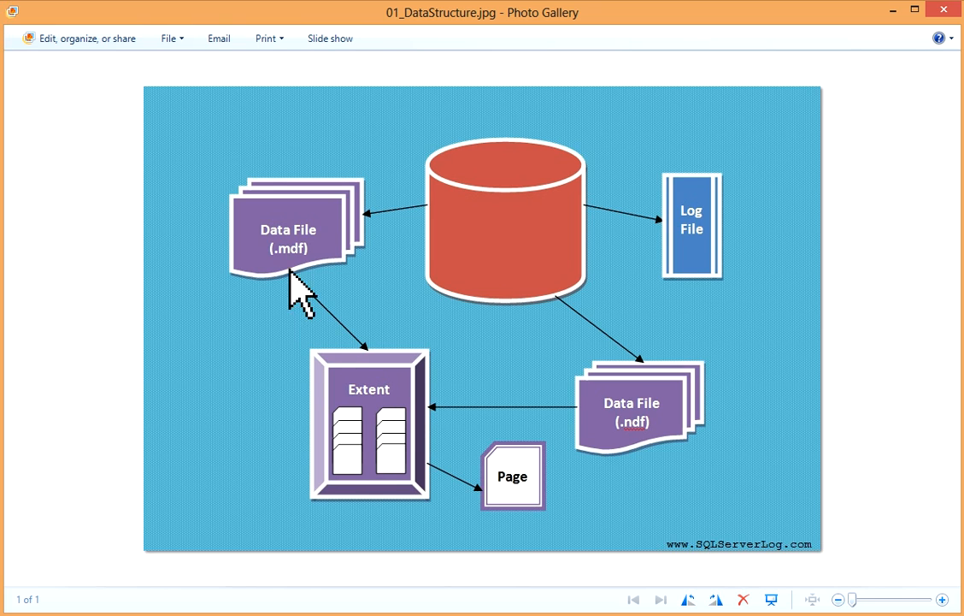
{"action": "mouse_move", "coordinate": [530, 547]}
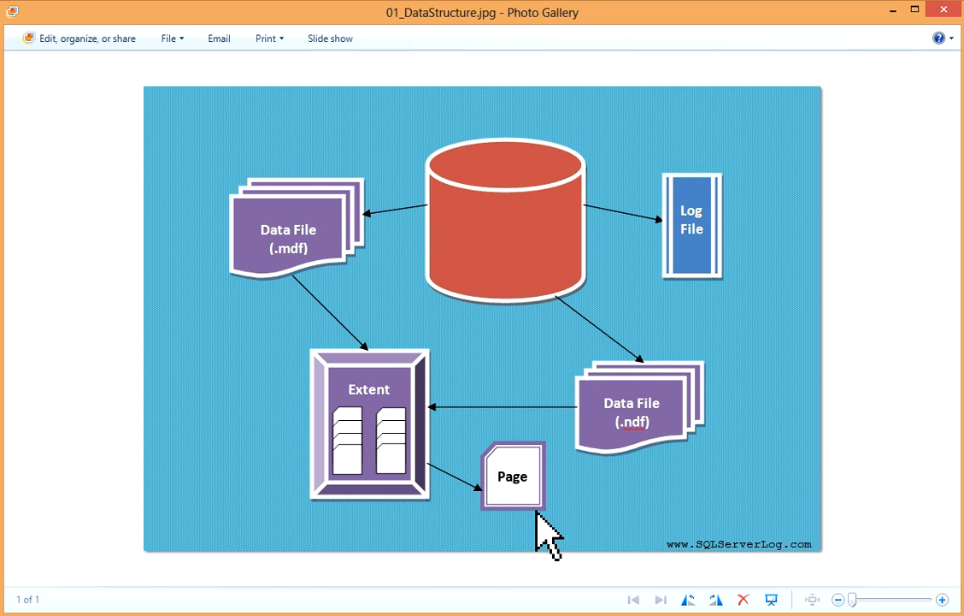
{"action": "mouse_move", "coordinate": [921, 462]}
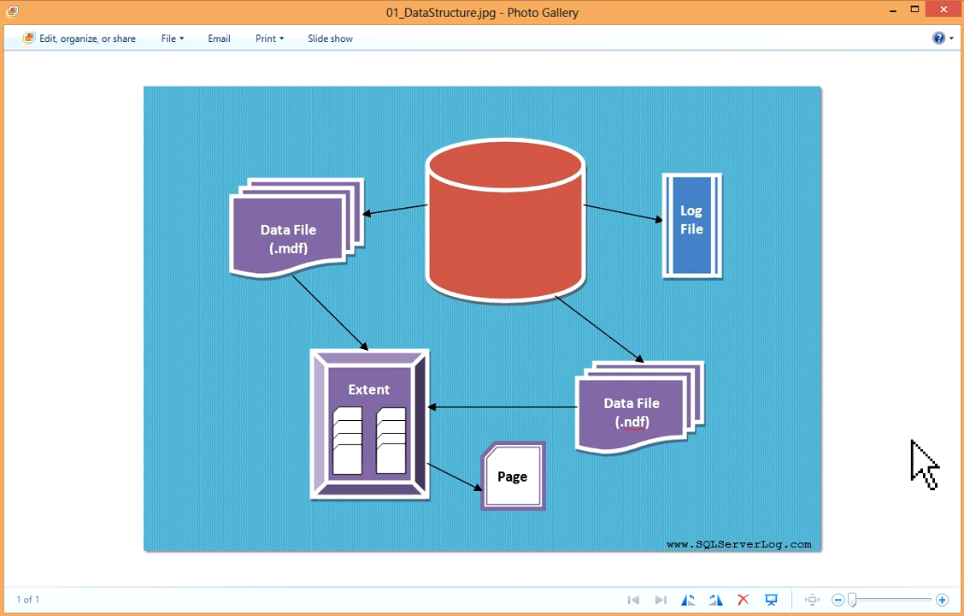
{"action": "mouse_move", "coordinate": [402, 312]}
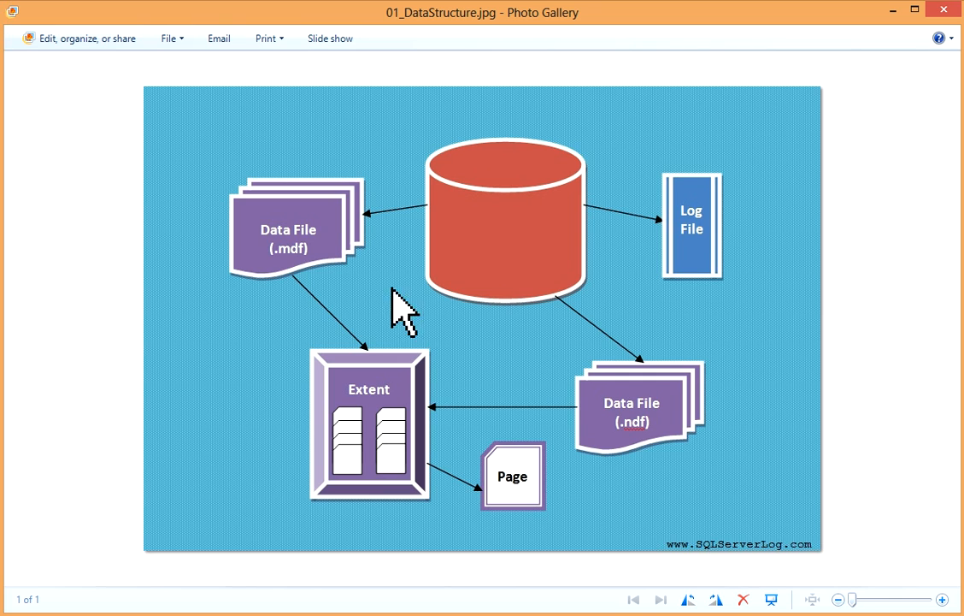
{"action": "mouse_move", "coordinate": [321, 282]}
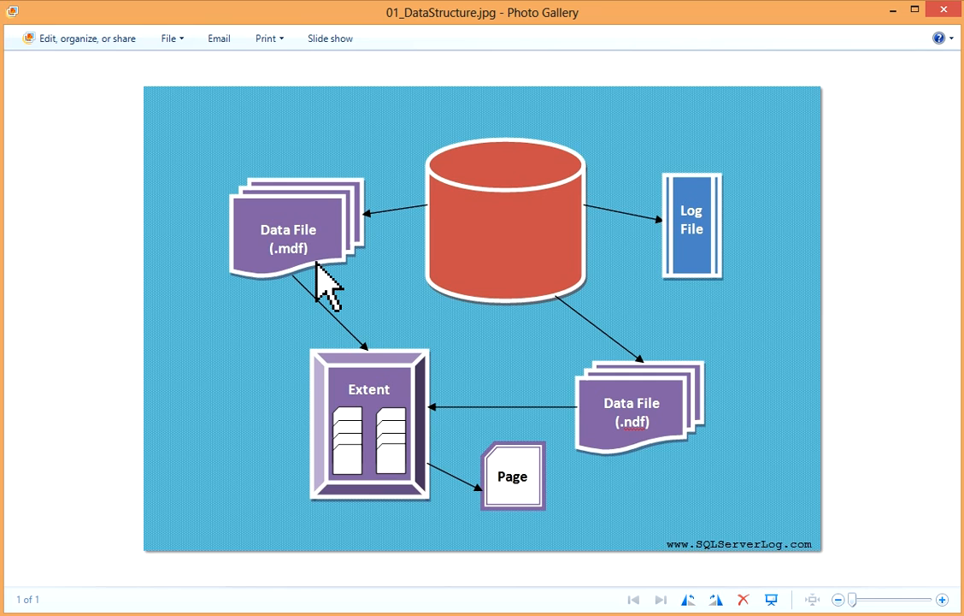
{"action": "mouse_move", "coordinate": [680, 466]}
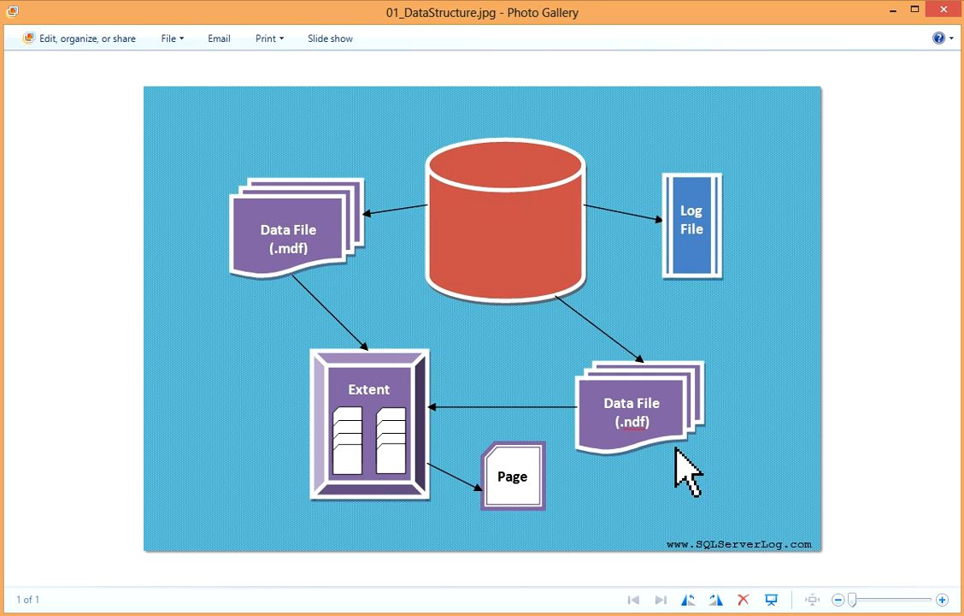
{"action": "mouse_move", "coordinate": [671, 436]}
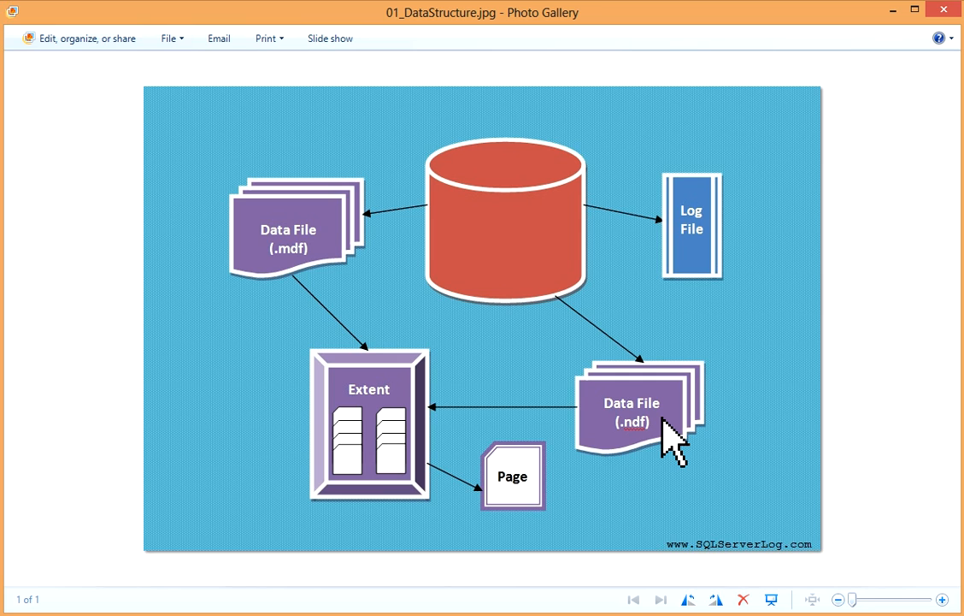
{"action": "mouse_move", "coordinate": [720, 286]}
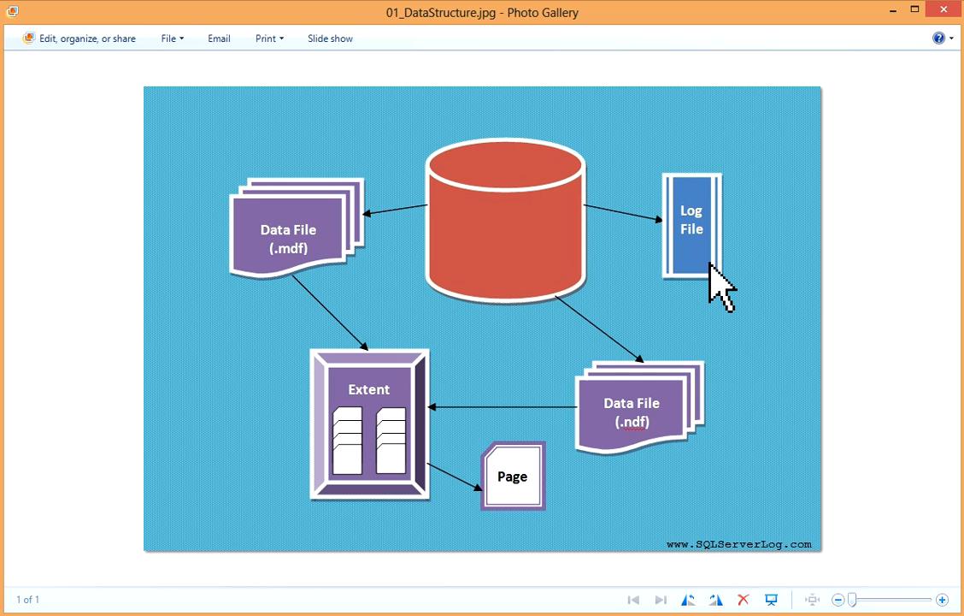
{"action": "mouse_move", "coordinate": [266, 278]}
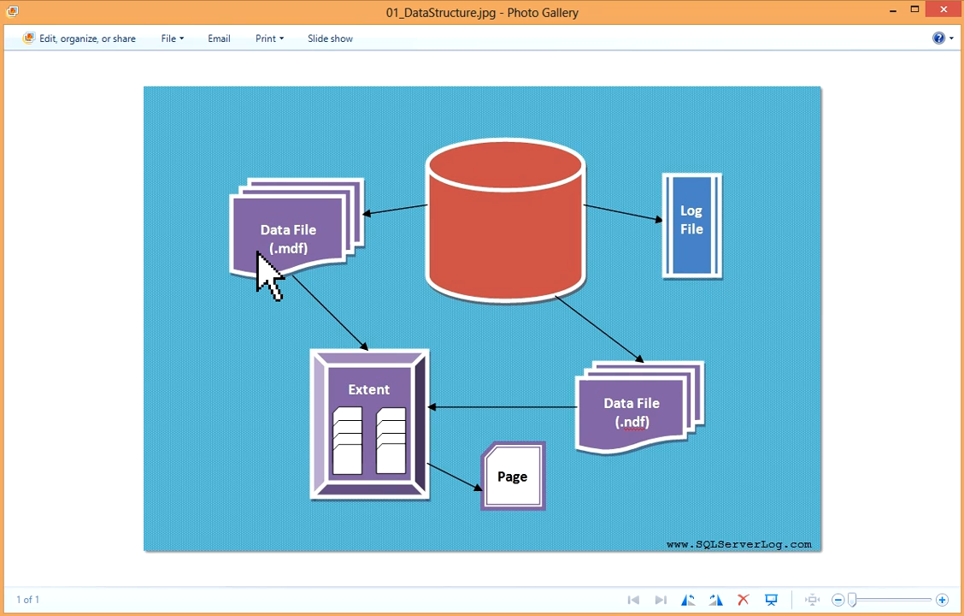
{"action": "mouse_move", "coordinate": [265, 312]}
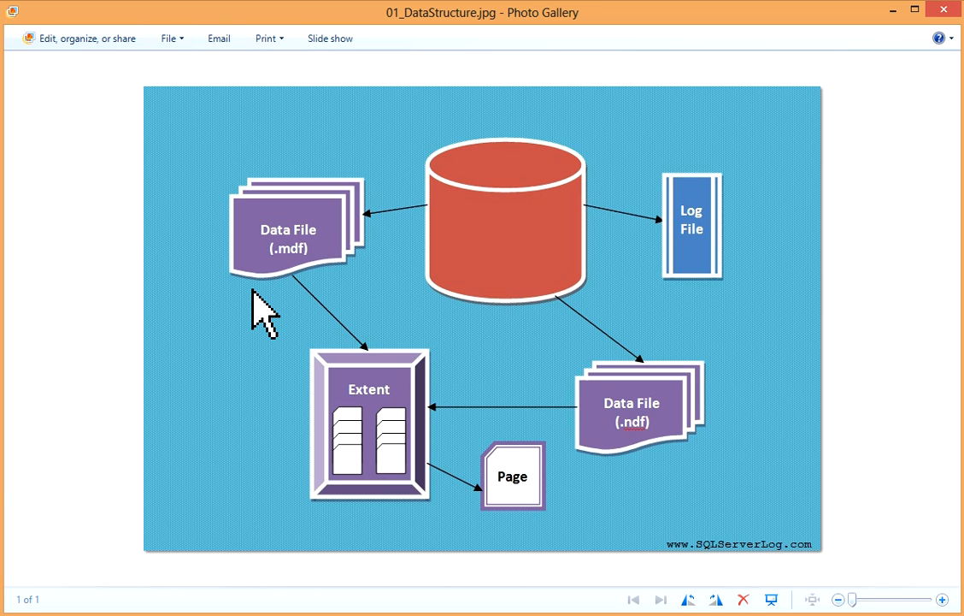
{"action": "mouse_move", "coordinate": [239, 495]}
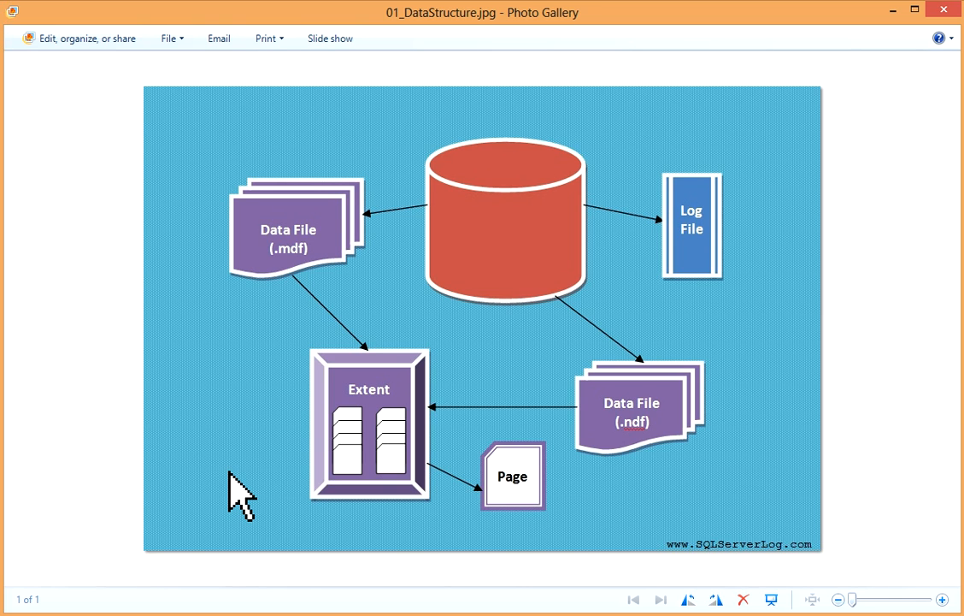
{"action": "mouse_move", "coordinate": [919, 487]}
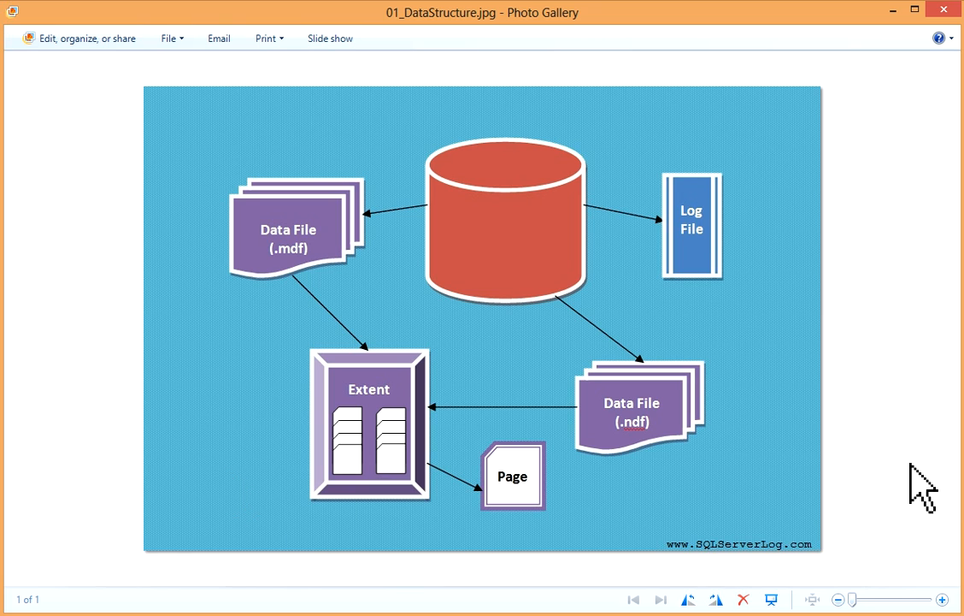
{"action": "mouse_move", "coordinate": [639, 466]}
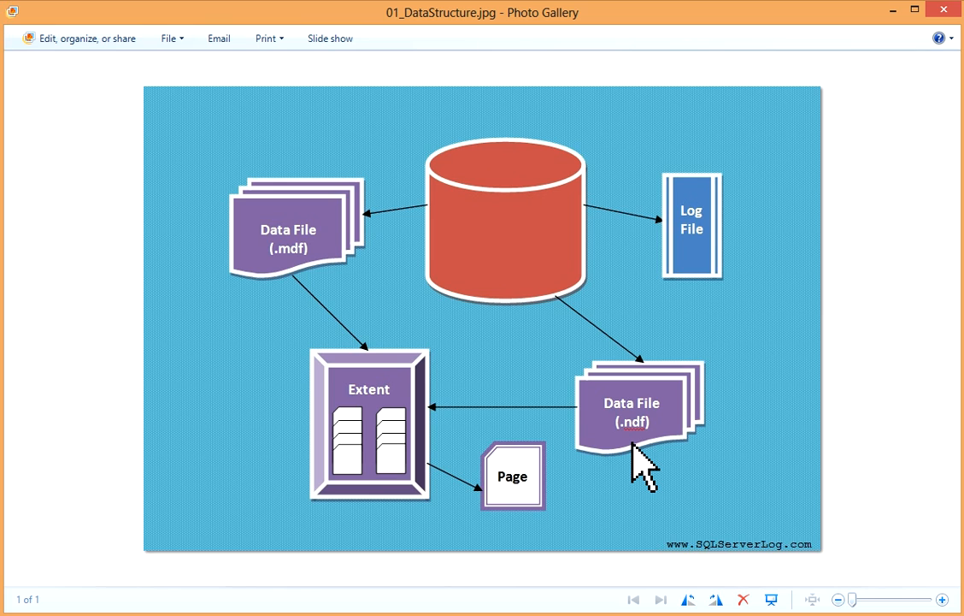
{"action": "mouse_move", "coordinate": [718, 274]}
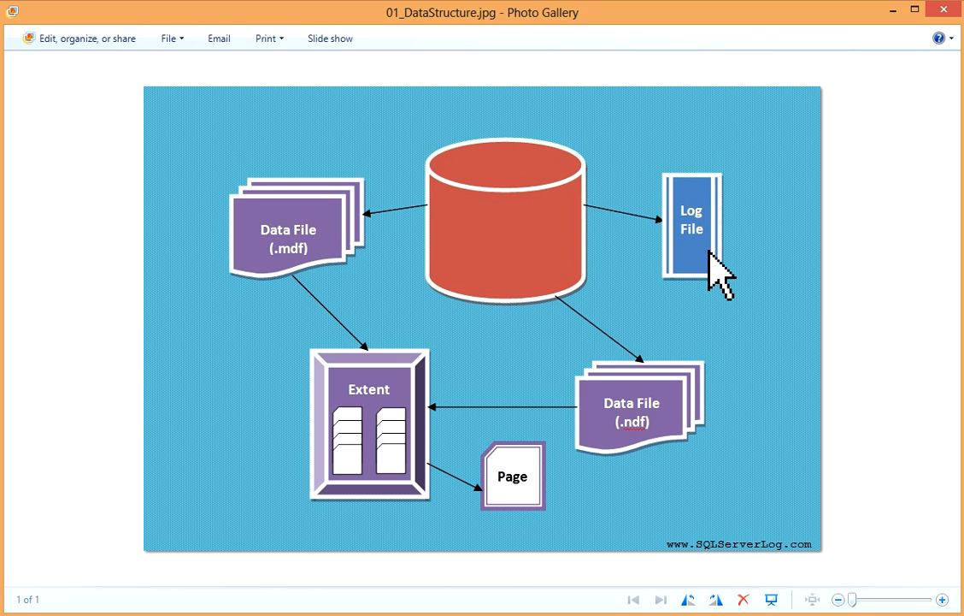
{"action": "mouse_move", "coordinate": [721, 295]}
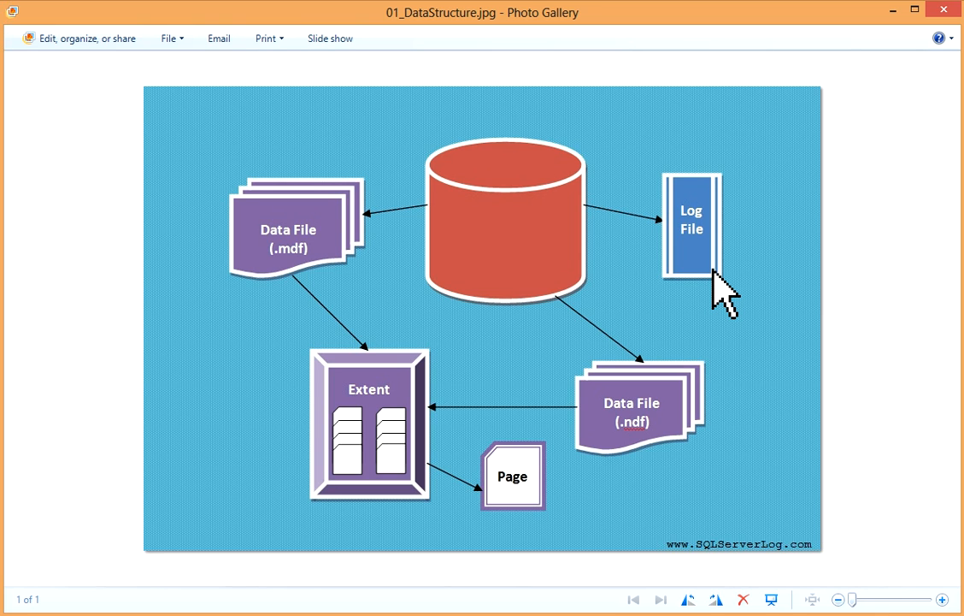
{"action": "mouse_move", "coordinate": [490, 513]}
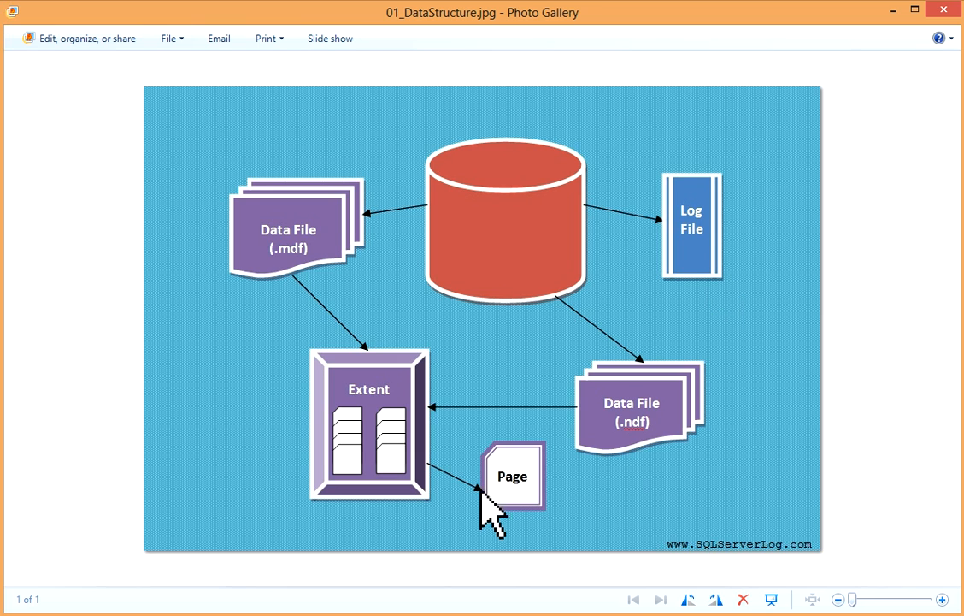
{"action": "mouse_move", "coordinate": [522, 535]}
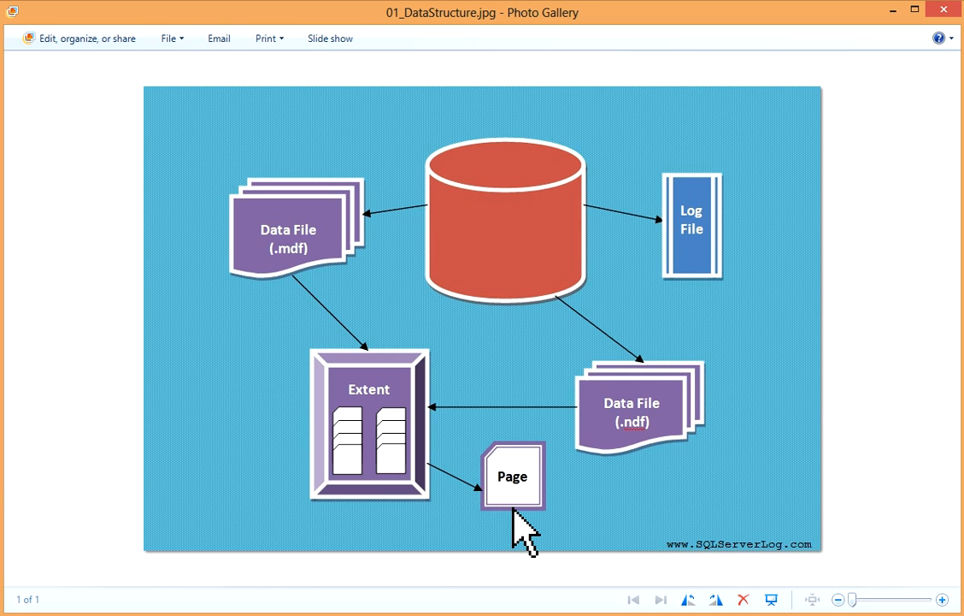
{"action": "mouse_move", "coordinate": [539, 522]}
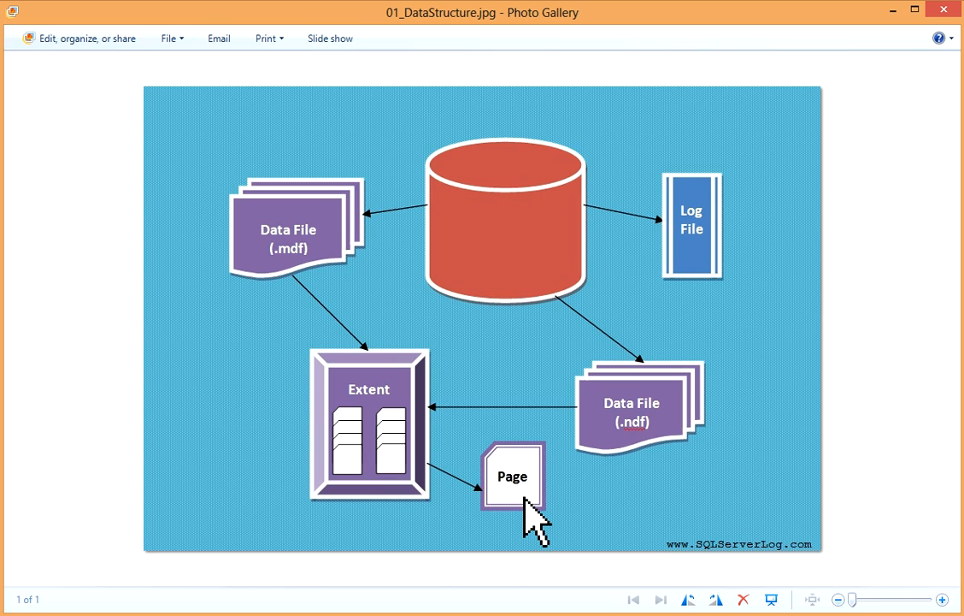
{"action": "mouse_move", "coordinate": [522, 471]}
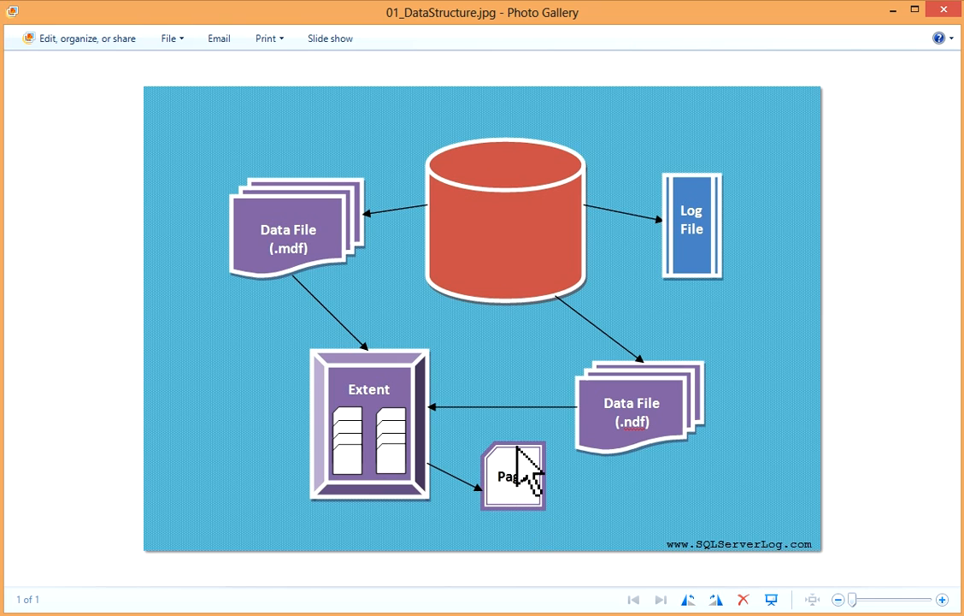
{"action": "mouse_move", "coordinate": [398, 475]}
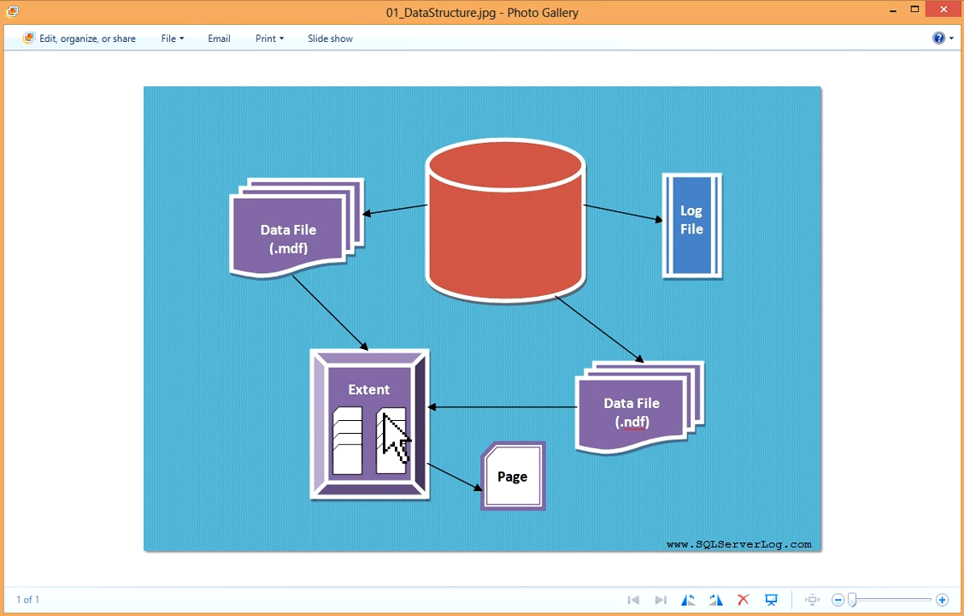
{"action": "mouse_move", "coordinate": [464, 494]}
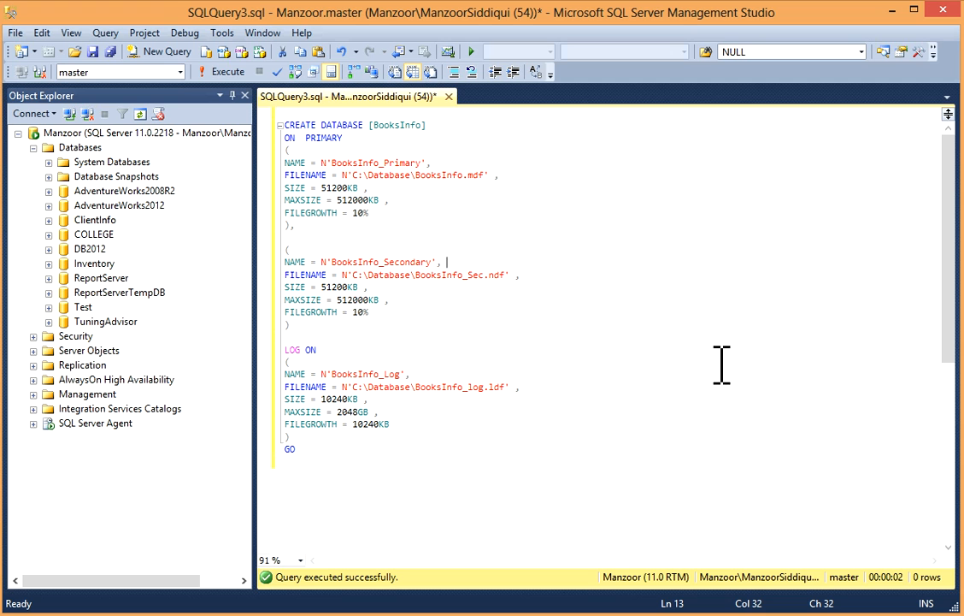
{"action": "mouse_move", "coordinate": [364, 183]}
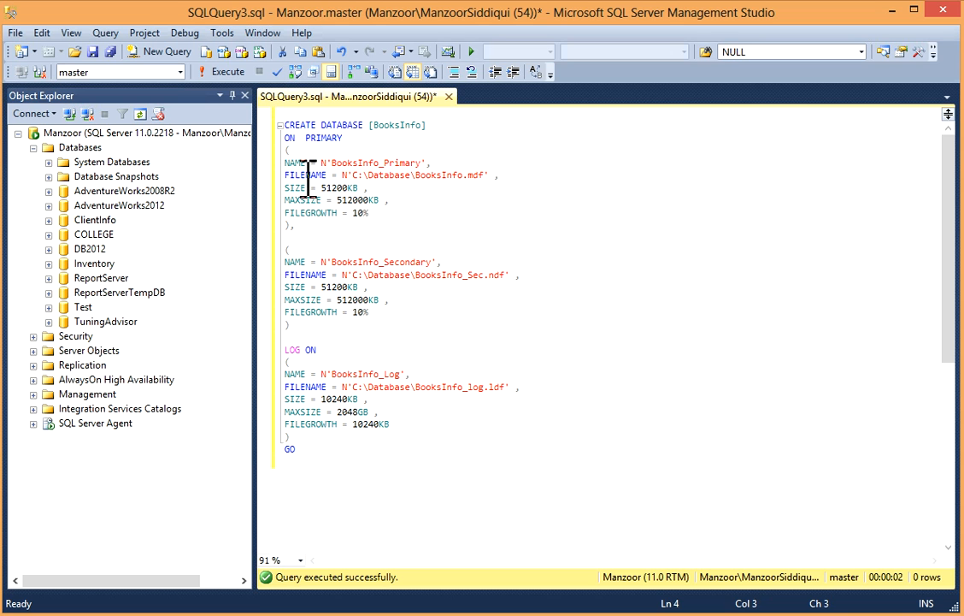
{"action": "double_click", "coordinate": [372, 162]}
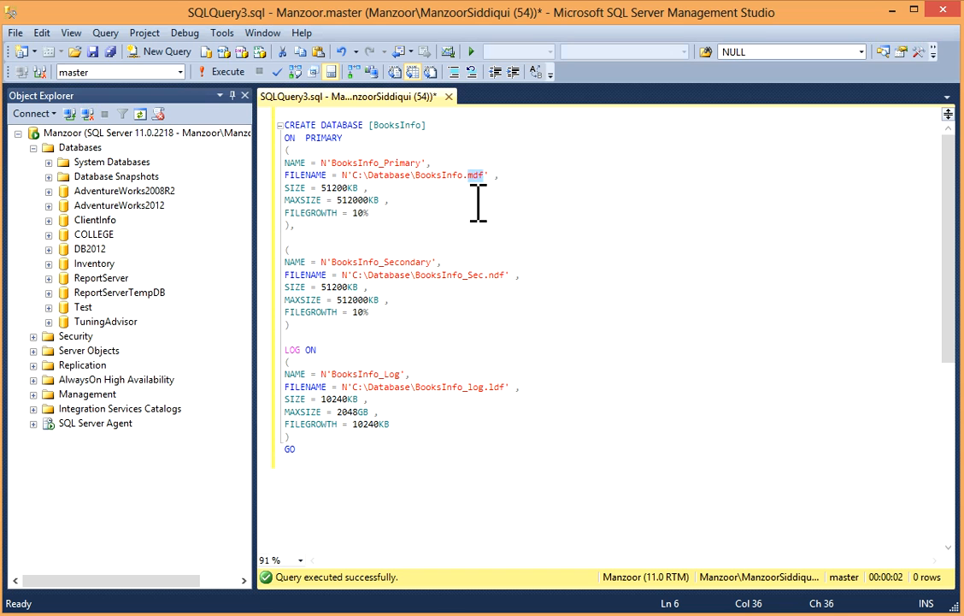
{"action": "mouse_move", "coordinate": [306, 193]}
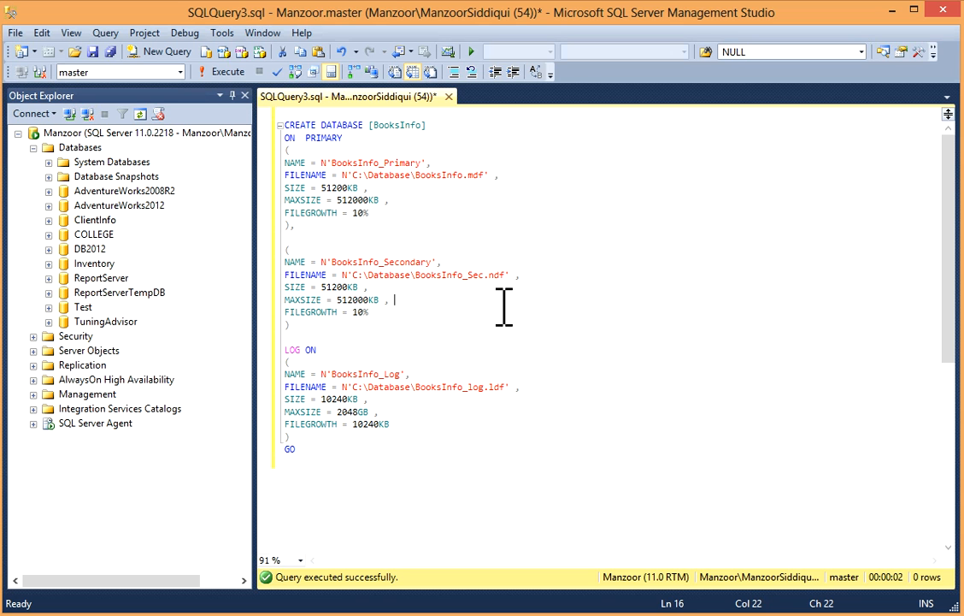
{"action": "double_click", "coordinate": [379, 262]}
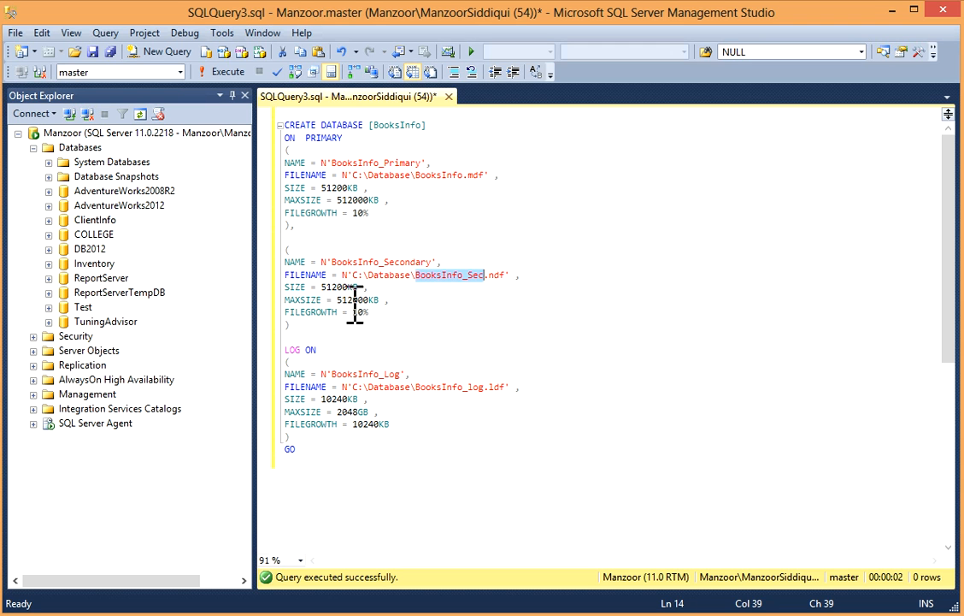
{"action": "double_click", "coordinate": [347, 299]}
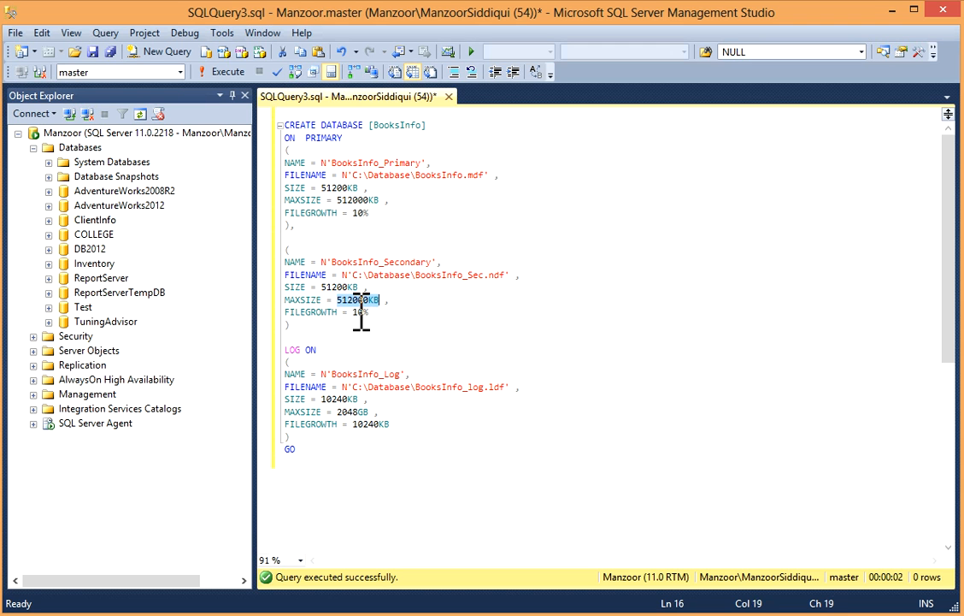
{"action": "left_click", "coordinate": [342, 373]}
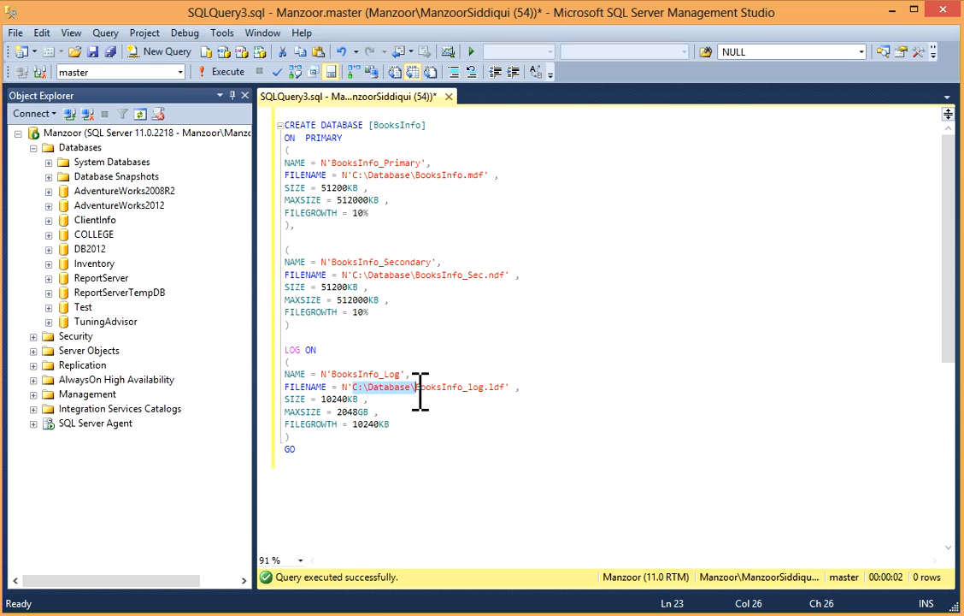
{"action": "left_click", "coordinate": [461, 387]}
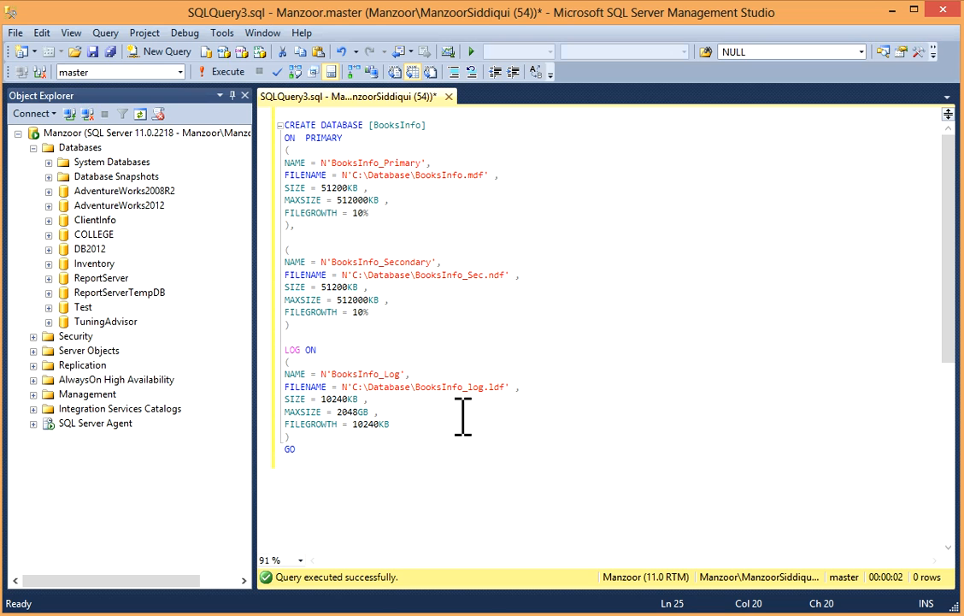
{"action": "mouse_move", "coordinate": [501, 177]}
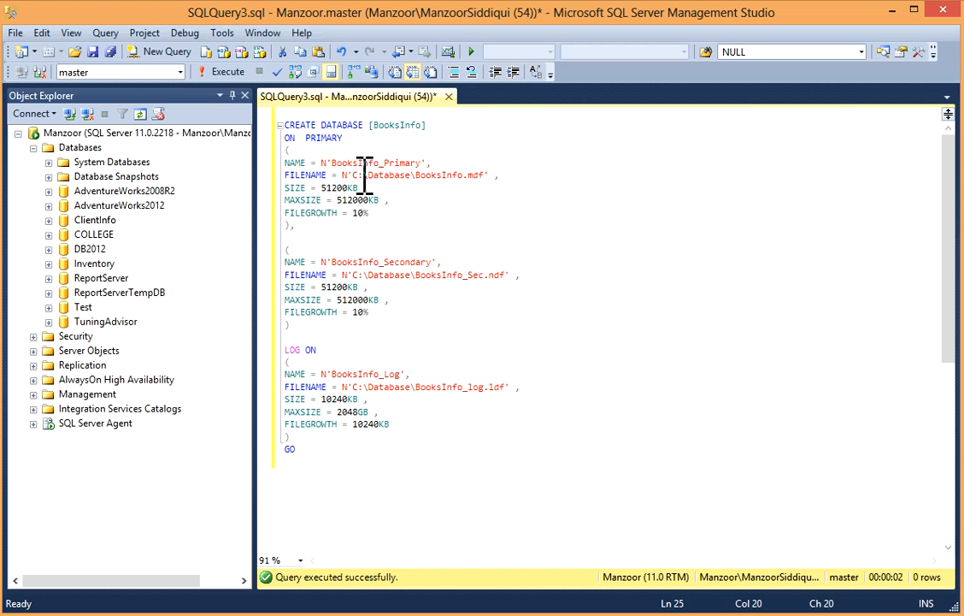
{"action": "left_click", "coordinate": [521, 283]}
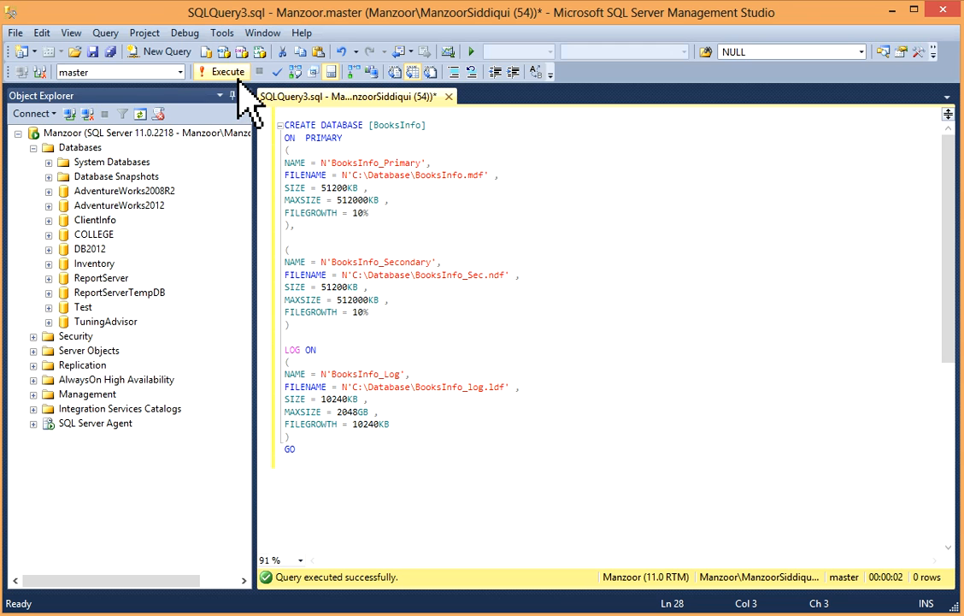
Run the CREATE DATABASE script for BooksInfo and refresh the Databases node.
{"action": "left_click", "coordinate": [221, 71]}
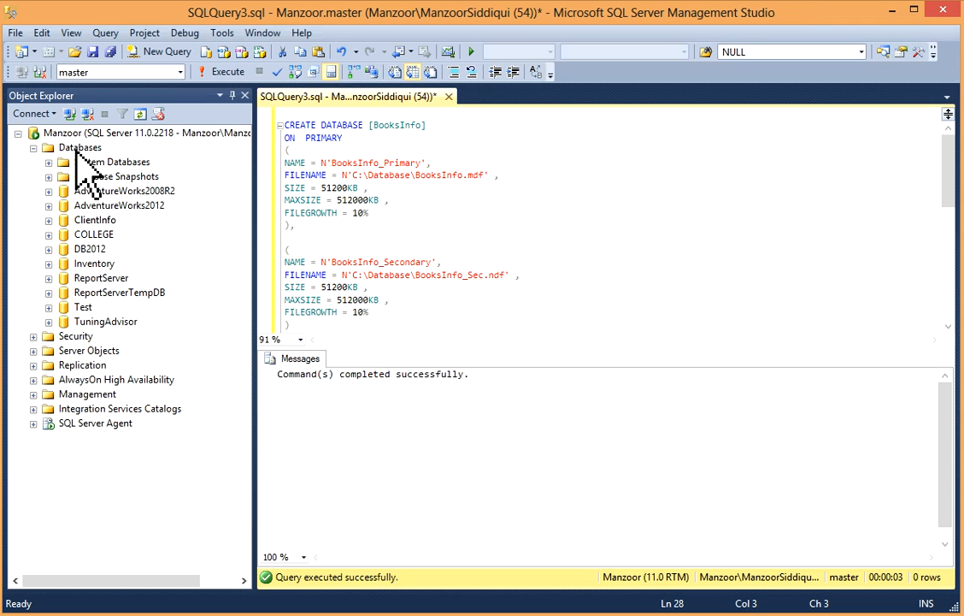
{"action": "double_click", "coordinate": [81, 147]}
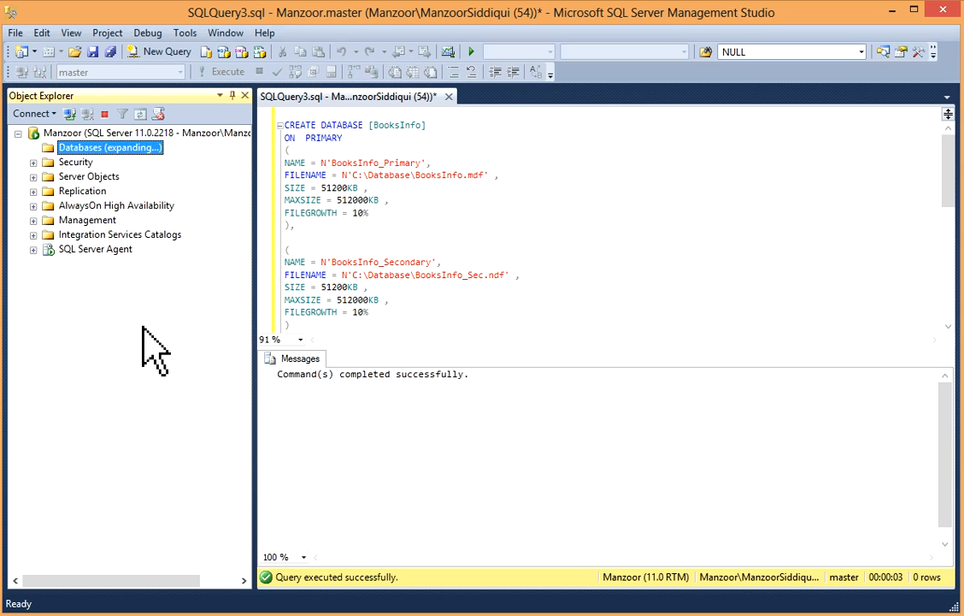
{"action": "left_click", "coordinate": [32, 148]}
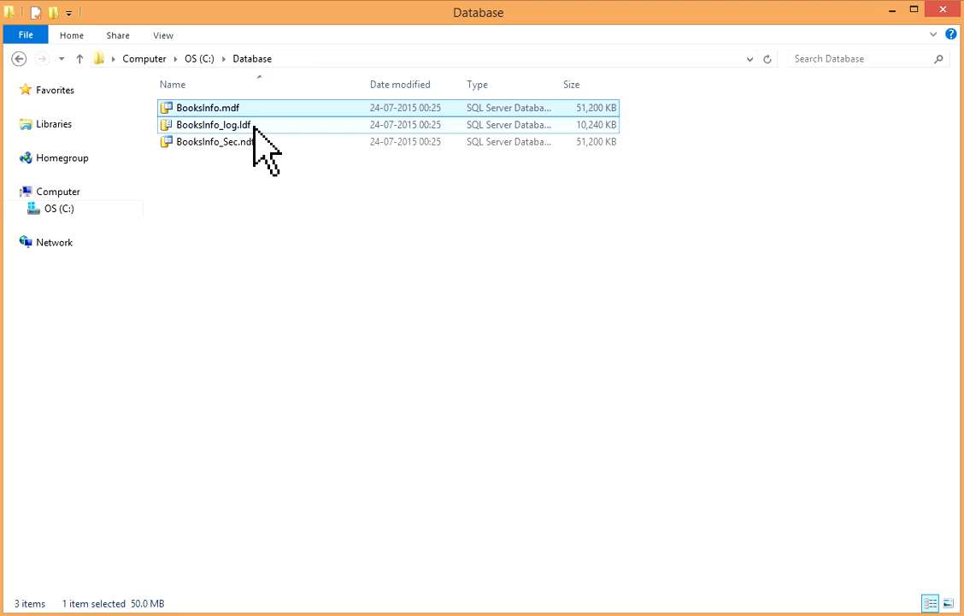
Select BooksInfo_log.ldf and BooksInfo_Sec.ndf in C:\Database.
{"action": "left_click", "coordinate": [213, 125]}
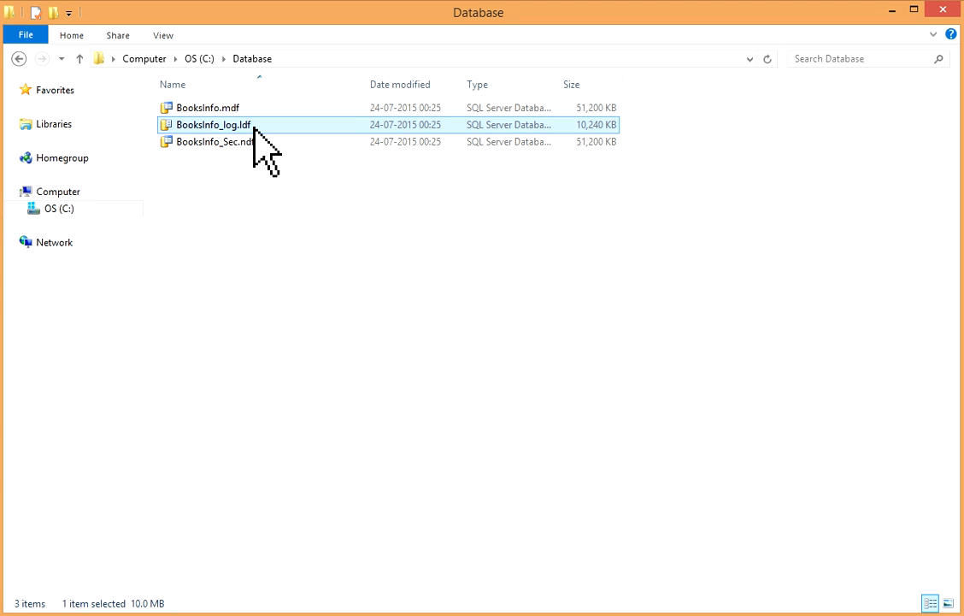
{"action": "left_click", "coordinate": [214, 141]}
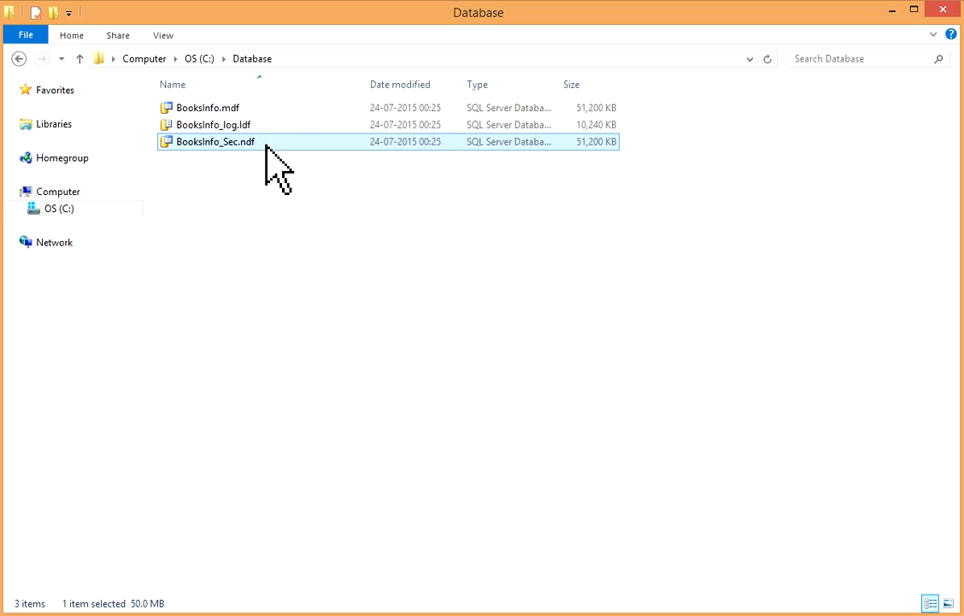
{"action": "mouse_move", "coordinate": [607, 330]}
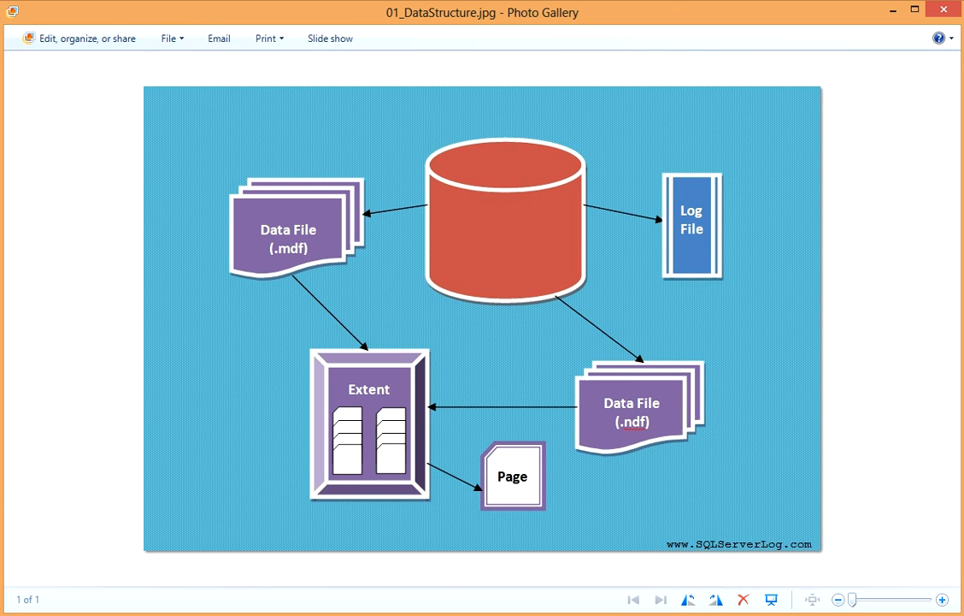
{"action": "mouse_move", "coordinate": [849, 436]}
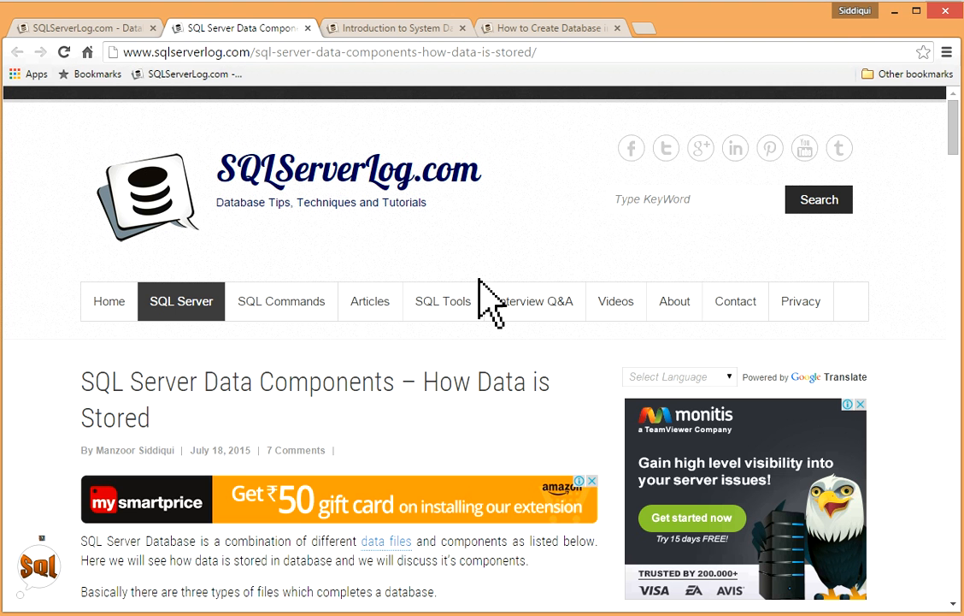
Scroll through the Primary, Secondary, Transaction Log and other data file sections to the comments.
{"action": "scroll", "scroll_direction": "down", "scroll_amount": 3}
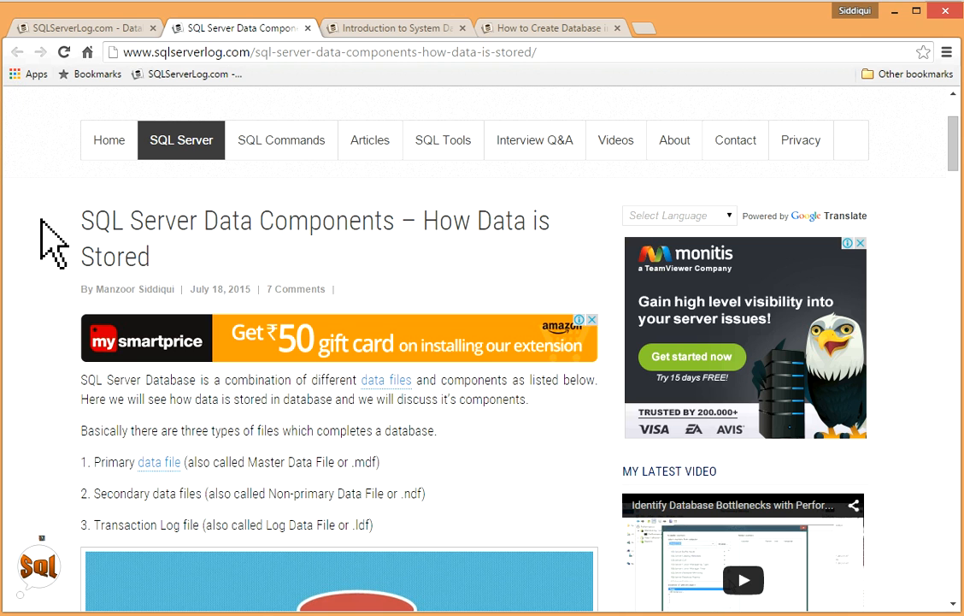
{"action": "scroll", "scroll_direction": "down", "scroll_amount": 3}
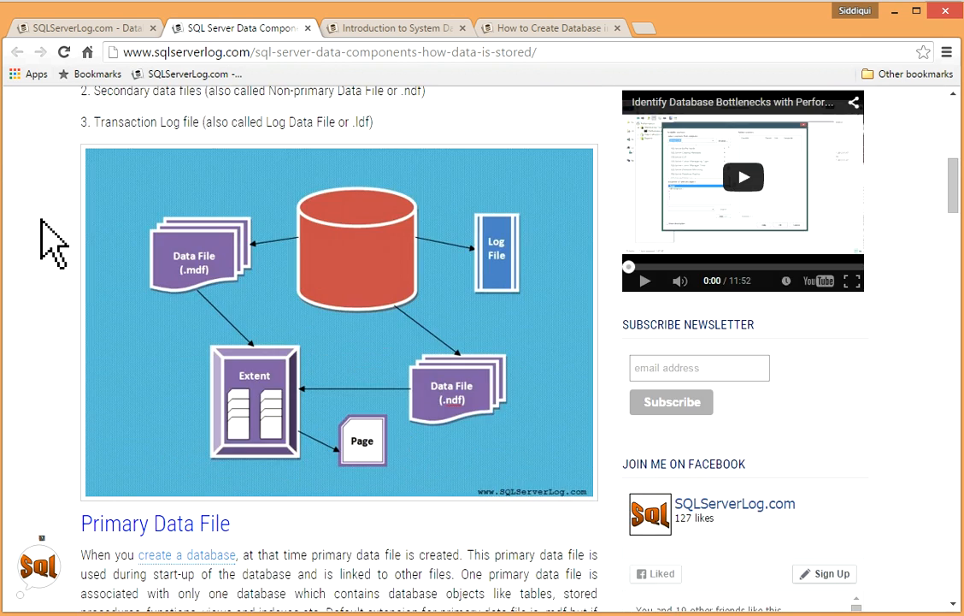
{"action": "scroll", "scroll_direction": "down", "scroll_amount": 3}
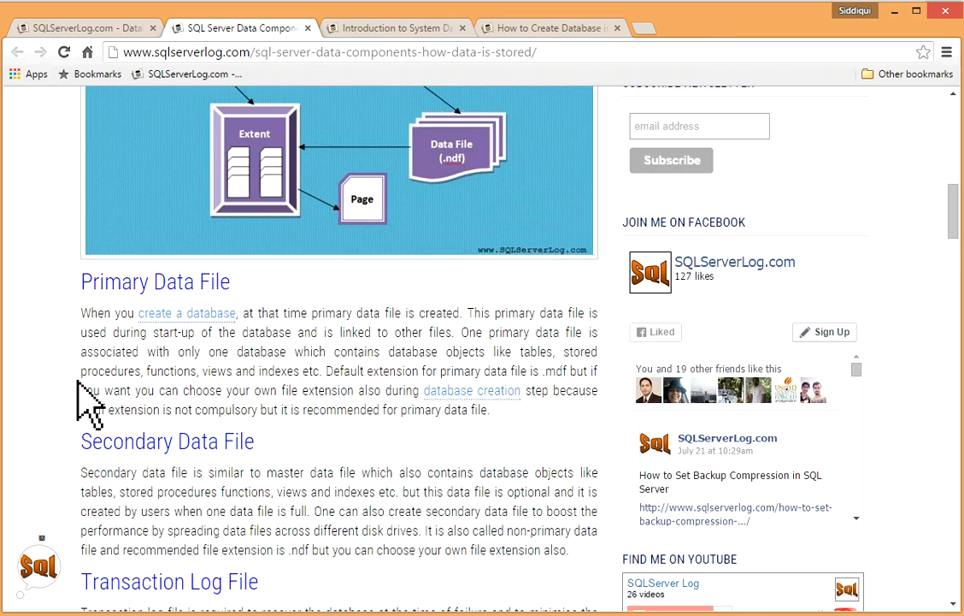
{"action": "scroll", "scroll_direction": "down", "scroll_amount": 3}
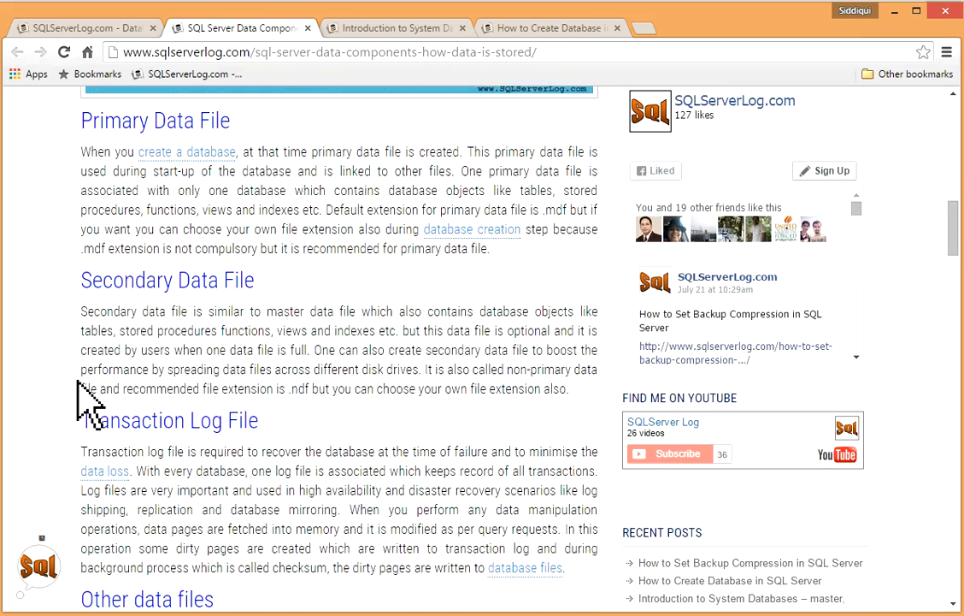
{"action": "scroll", "scroll_direction": "down", "scroll_amount": 3}
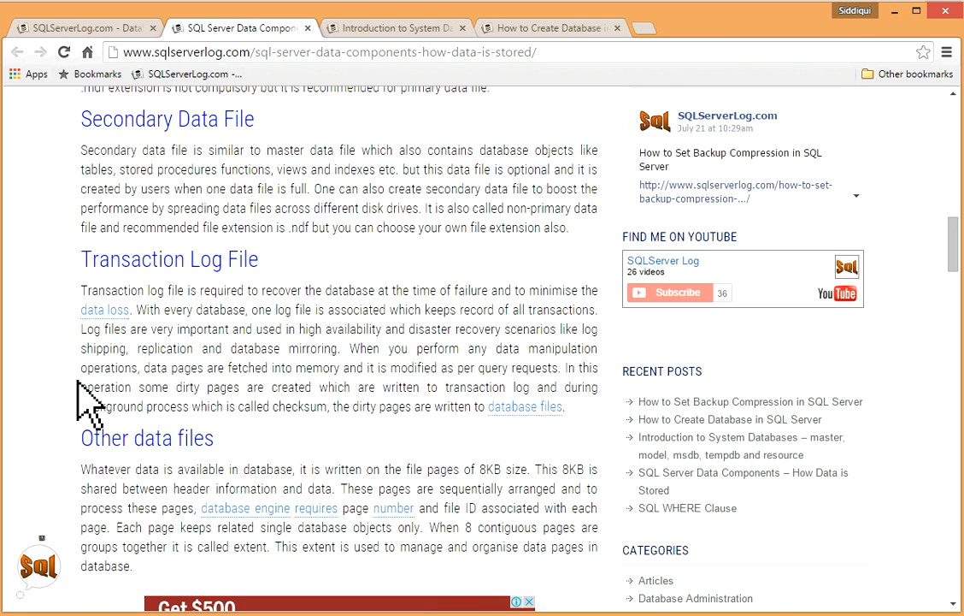
{"action": "scroll", "scroll_direction": "down", "scroll_amount": 3}
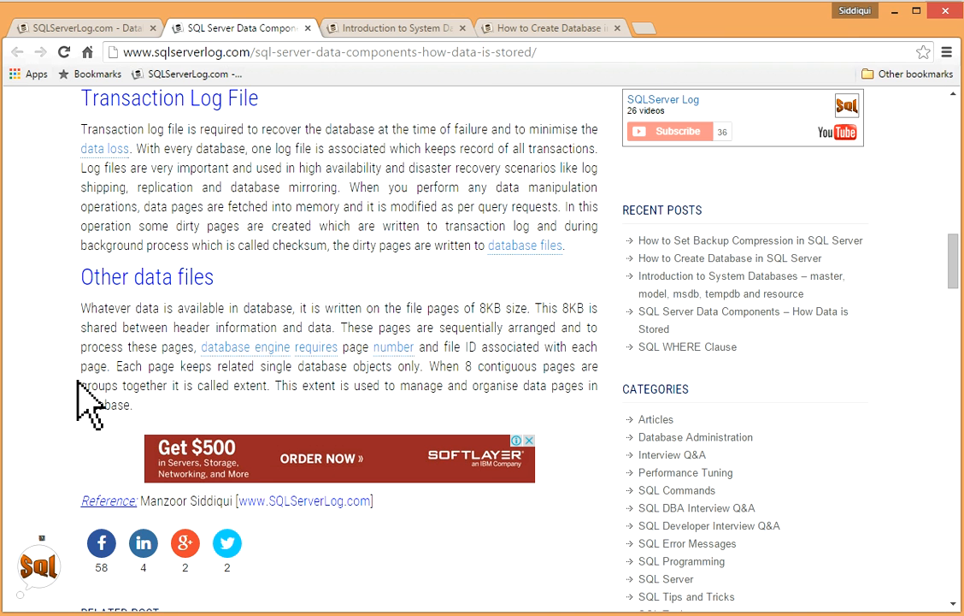
{"action": "scroll", "scroll_direction": "up", "scroll_amount": 3}
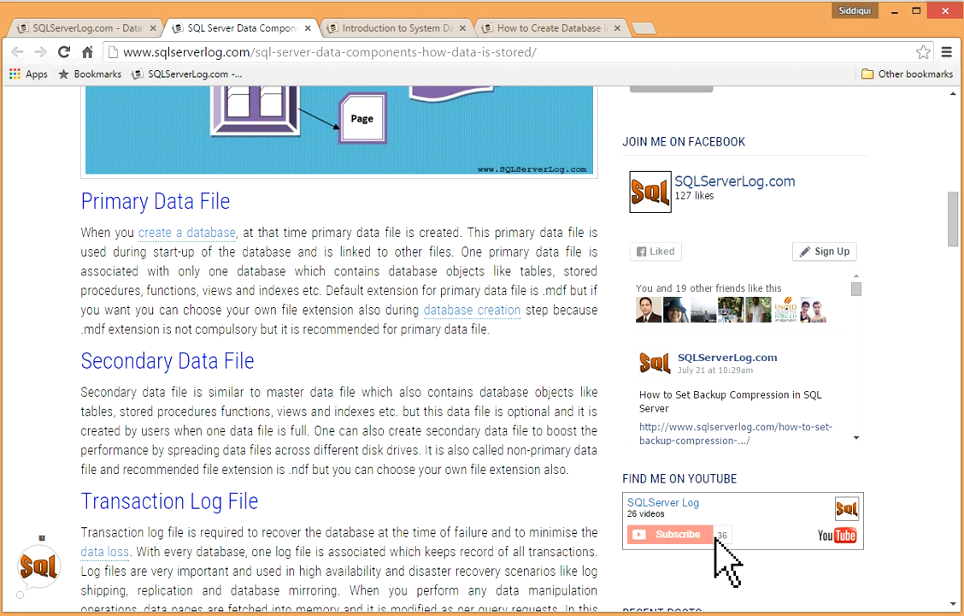
{"action": "mouse_move", "coordinate": [494, 334]}
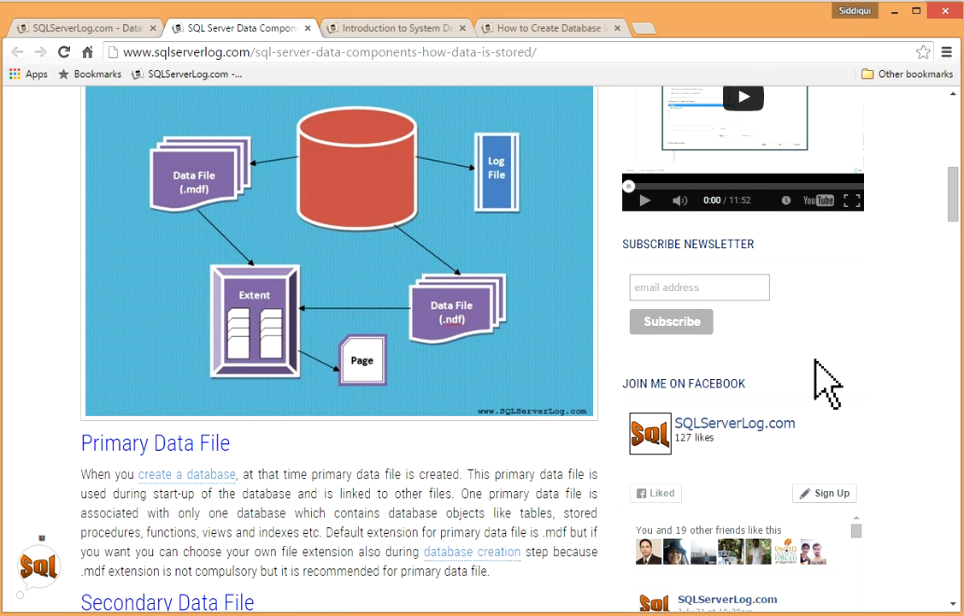
{"action": "scroll", "scroll_direction": "down", "scroll_amount": 3}
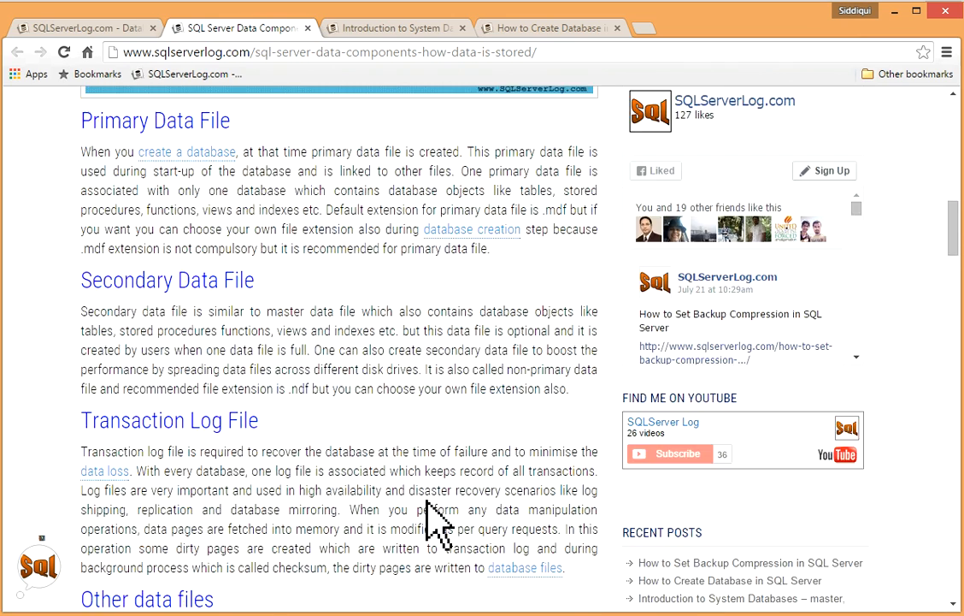
{"action": "scroll", "scroll_direction": "down", "scroll_amount": 3}
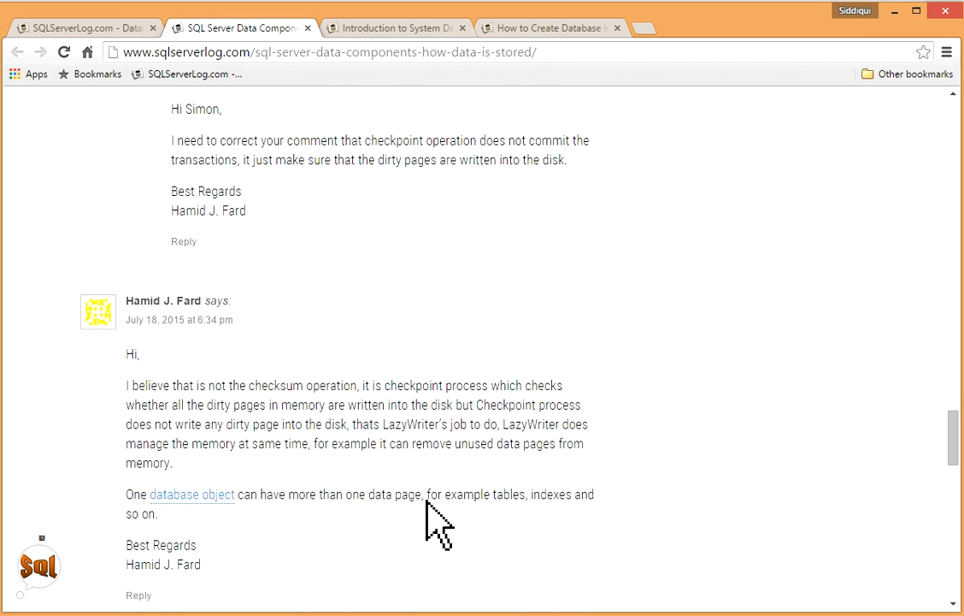